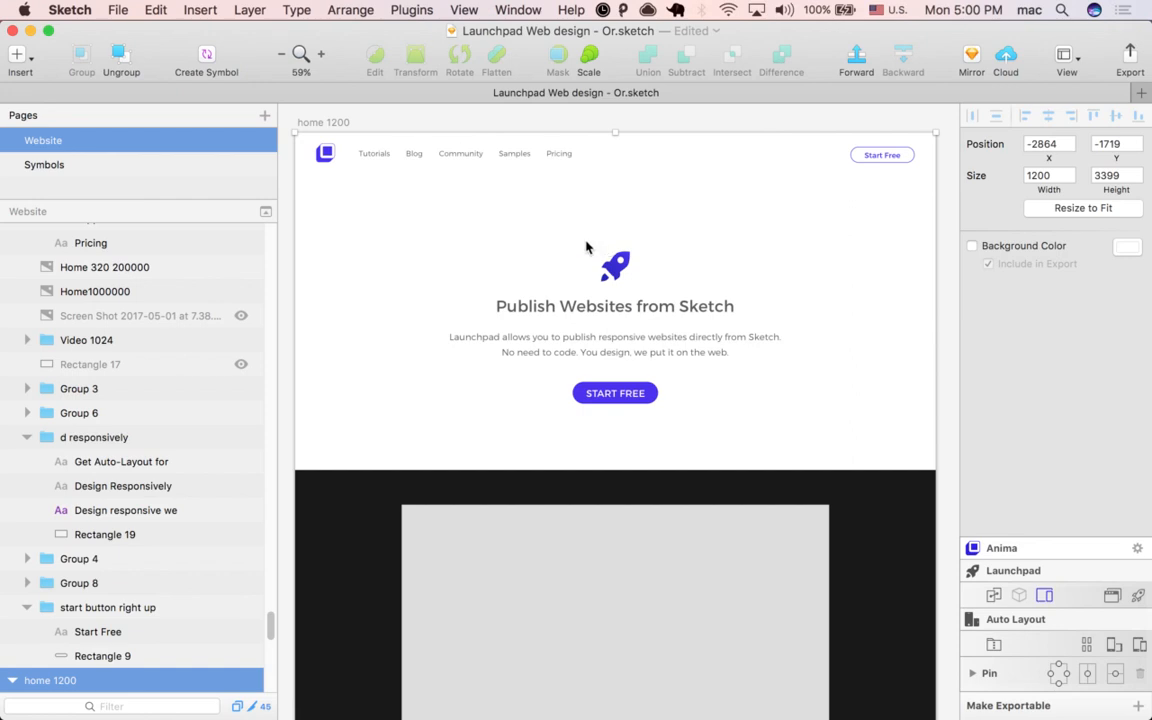
mouse_move(560, 247)
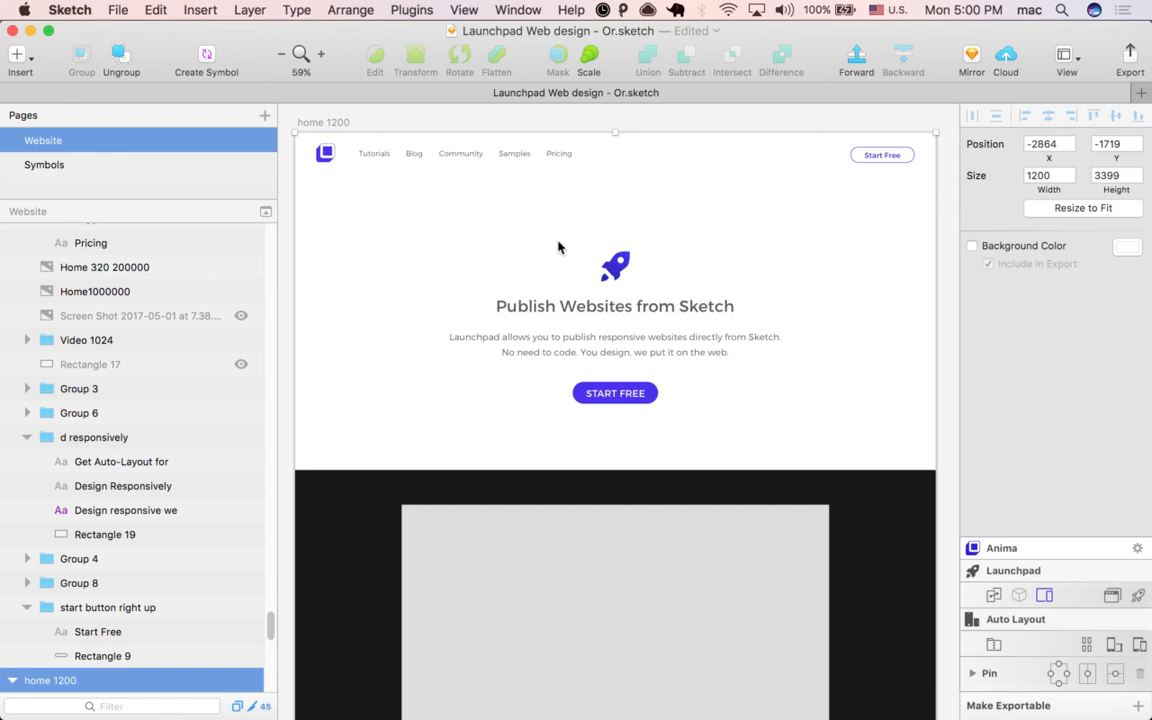
mouse_move(388, 224)
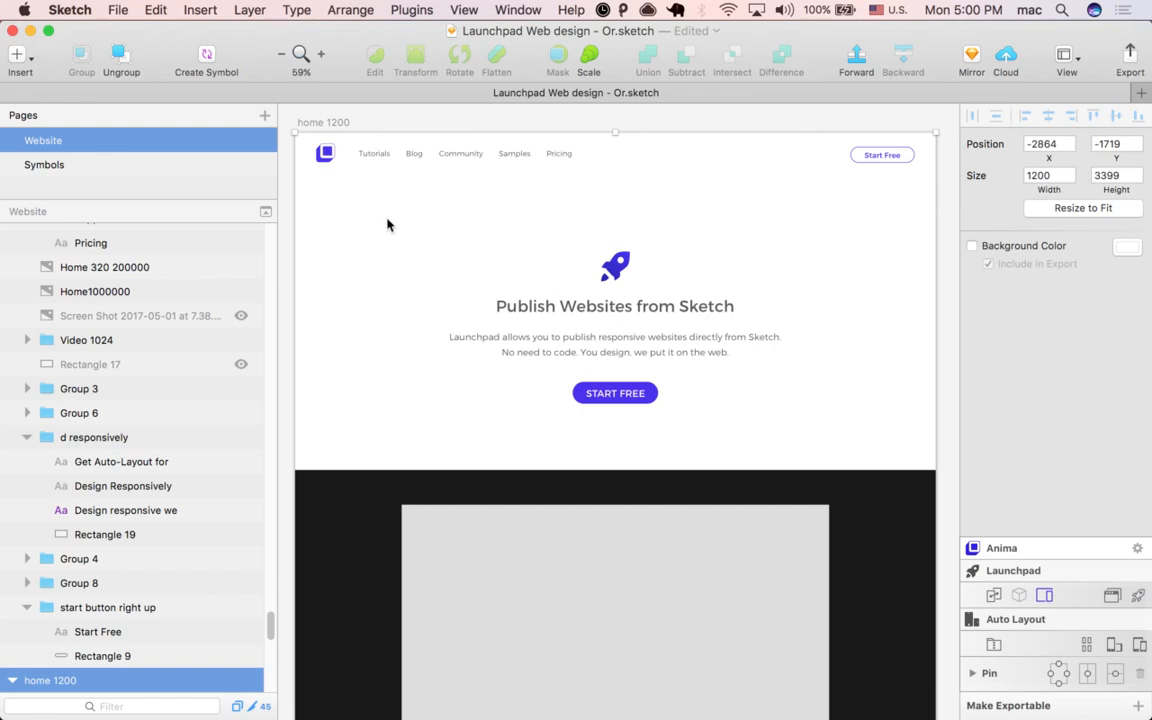
mouse_move(465, 179)
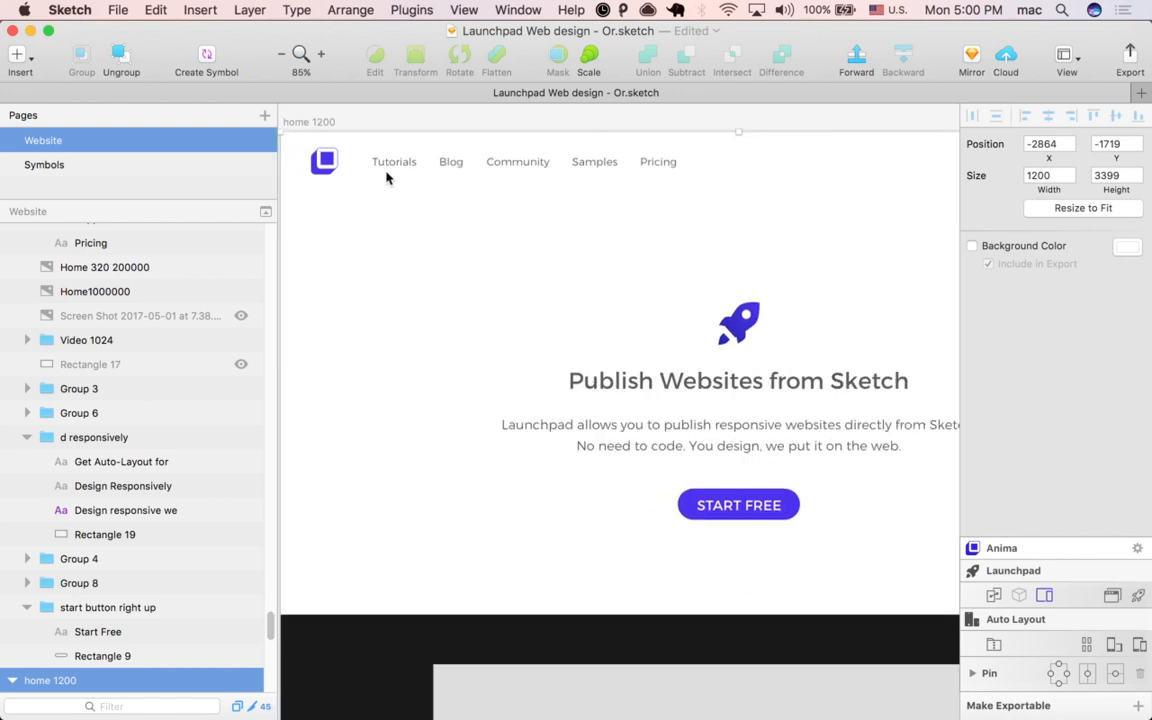
Step: Select the Tutorials text layer inside the navigation links group
left_click(394, 161)
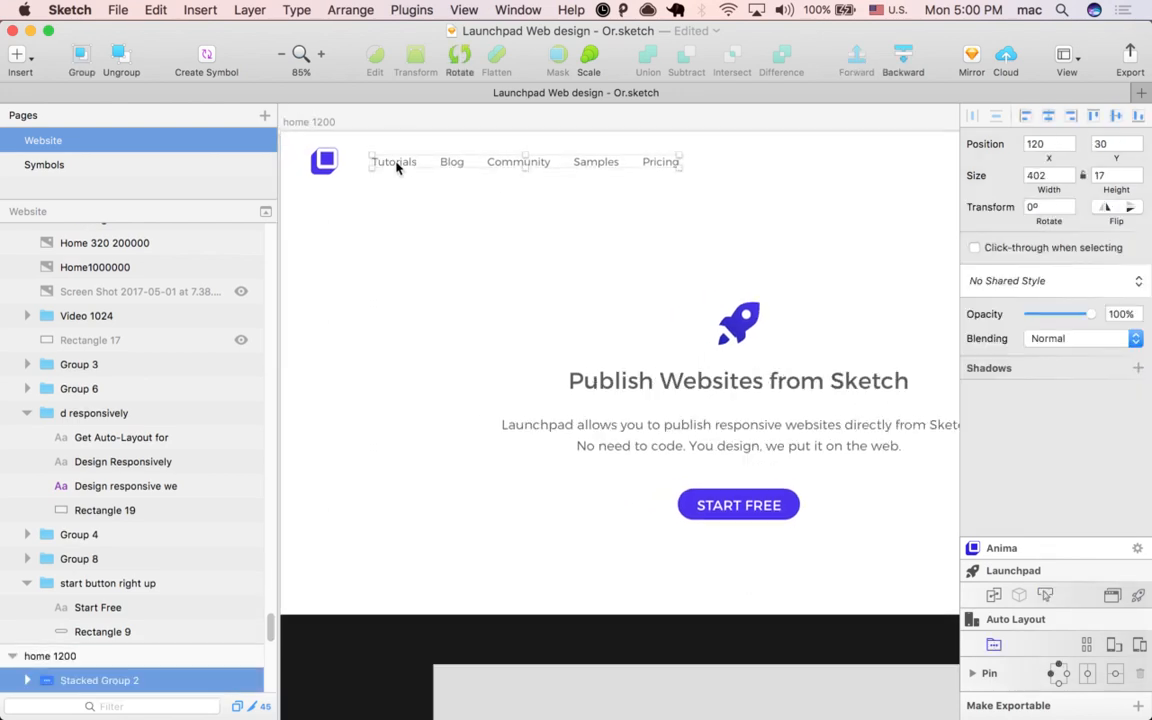
left_click(393, 161)
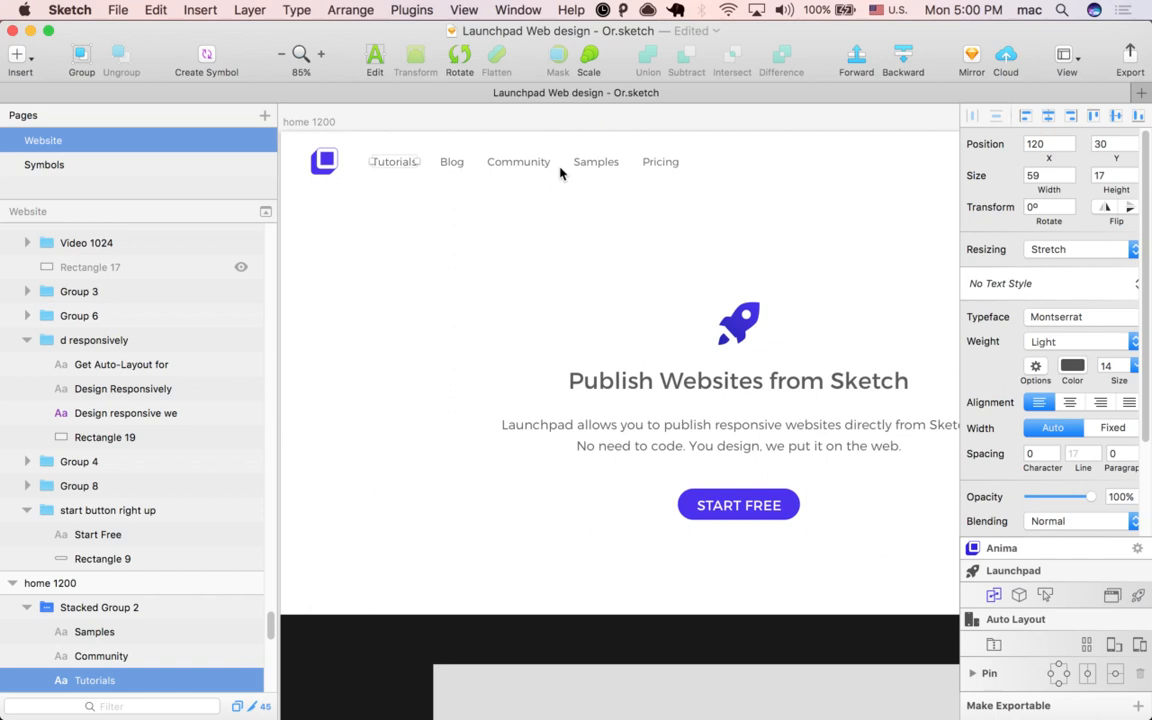
mouse_move(660, 161)
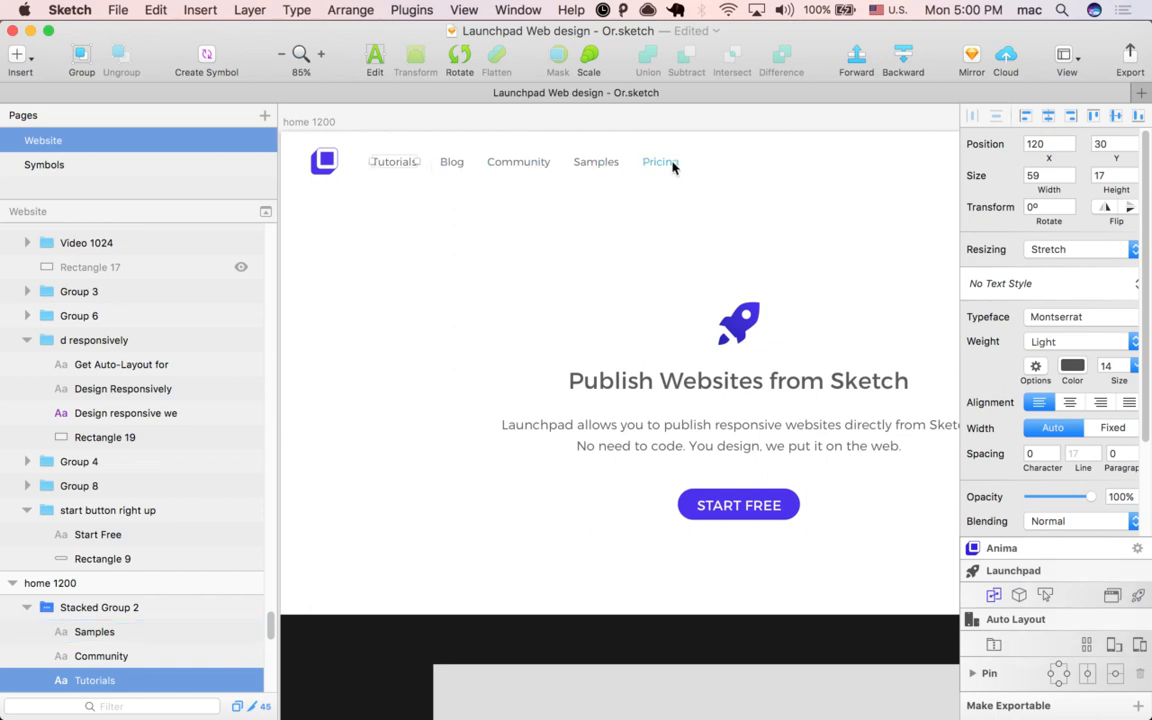
mouse_move(400, 170)
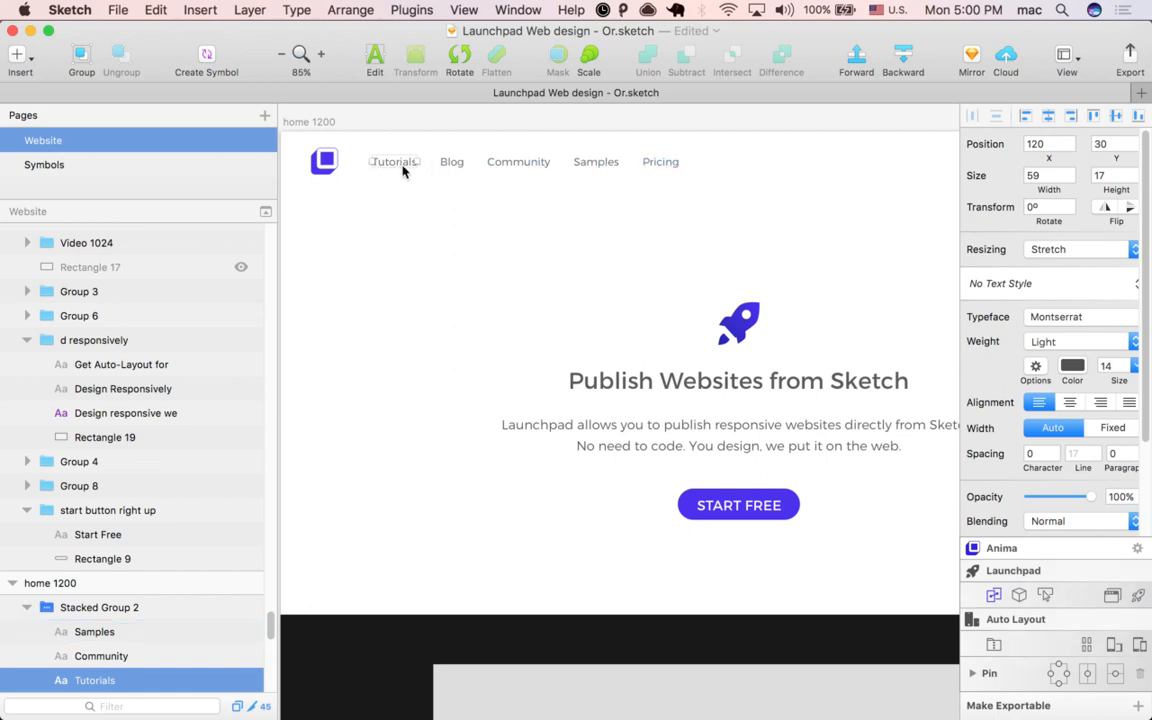
mouse_move(1013, 596)
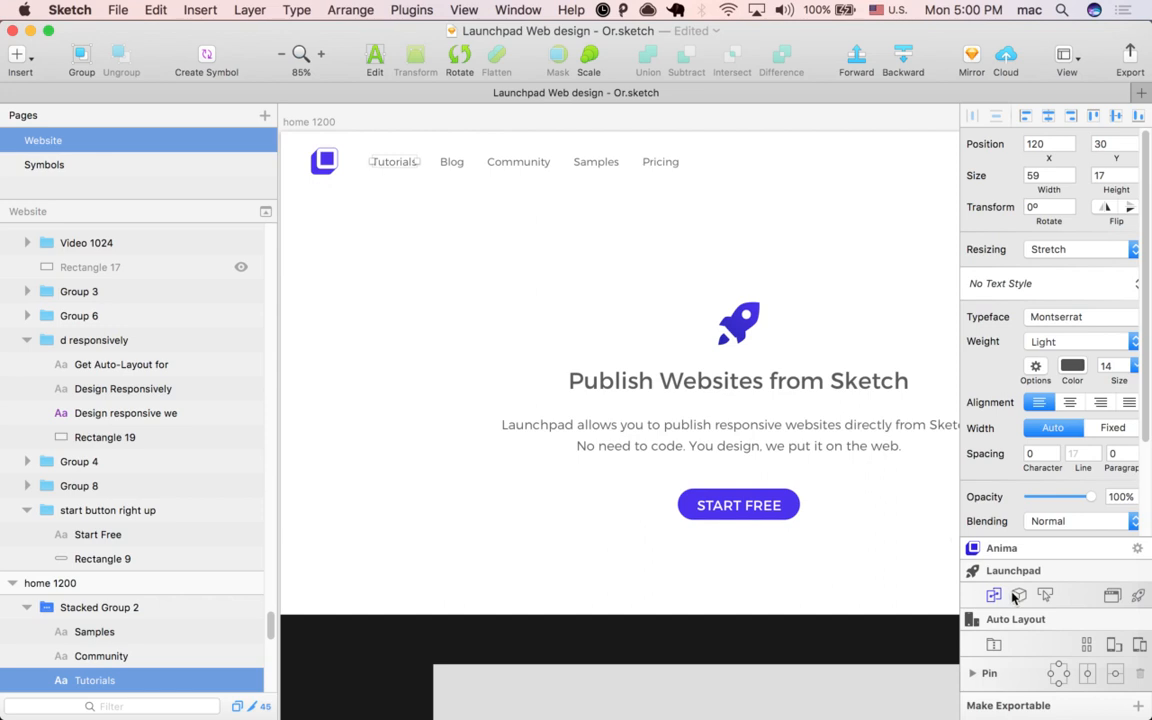
Step: Give Tutorials a Grow hover animation (scale 1.1, 0.2 s) and add other links to selection
left_click(1046, 595)
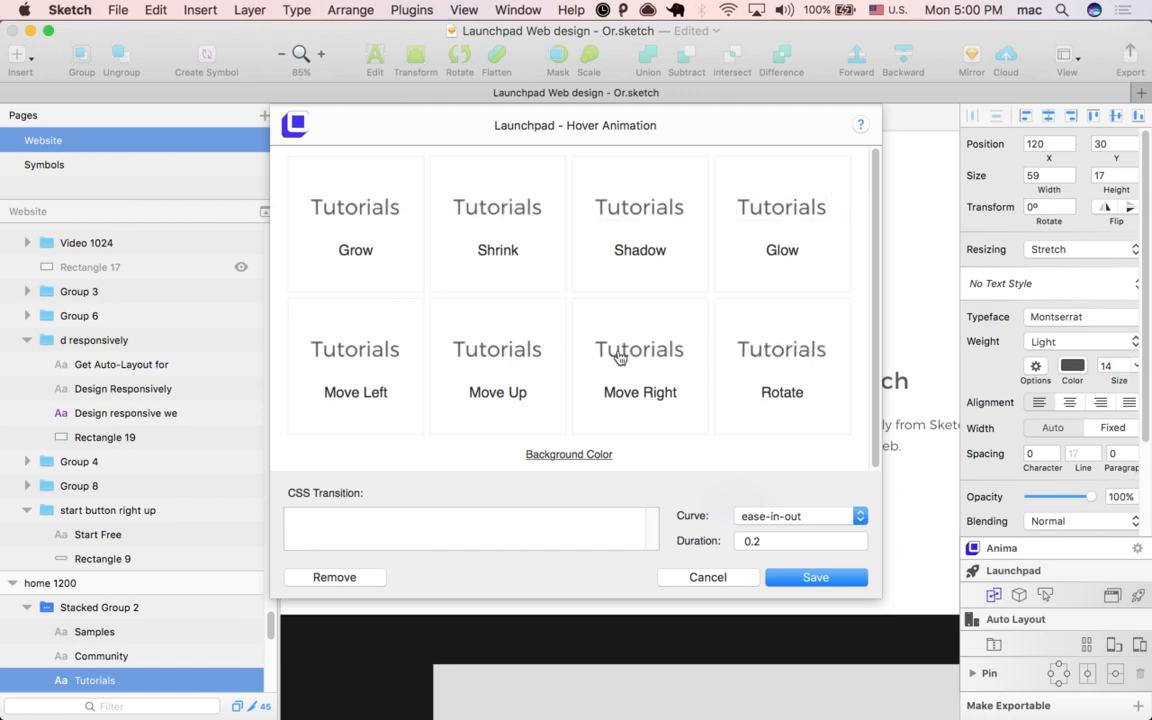
mouse_move(347, 225)
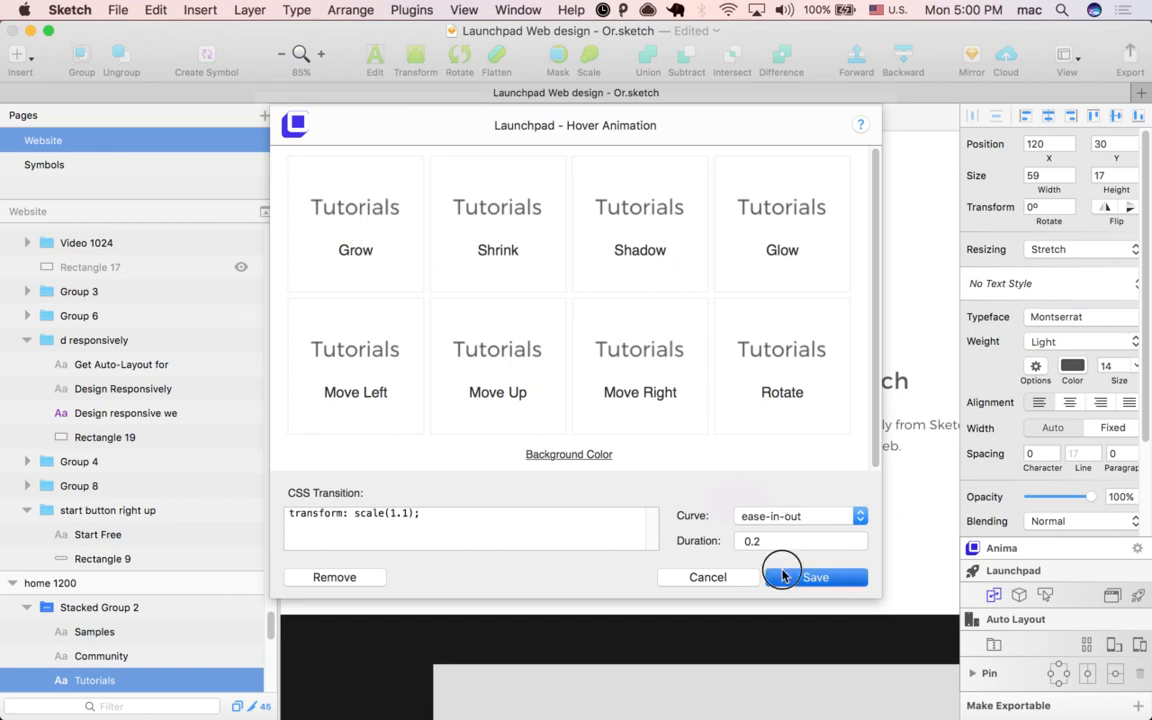
left_click(815, 577)
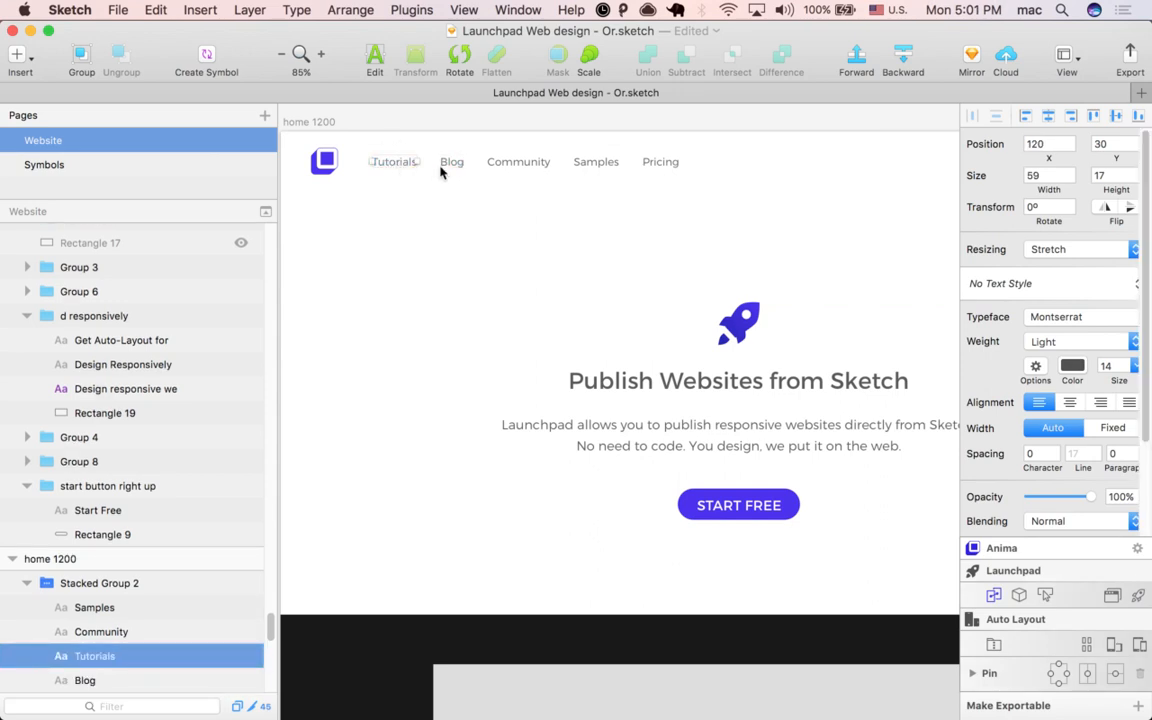
left_click(101, 631)
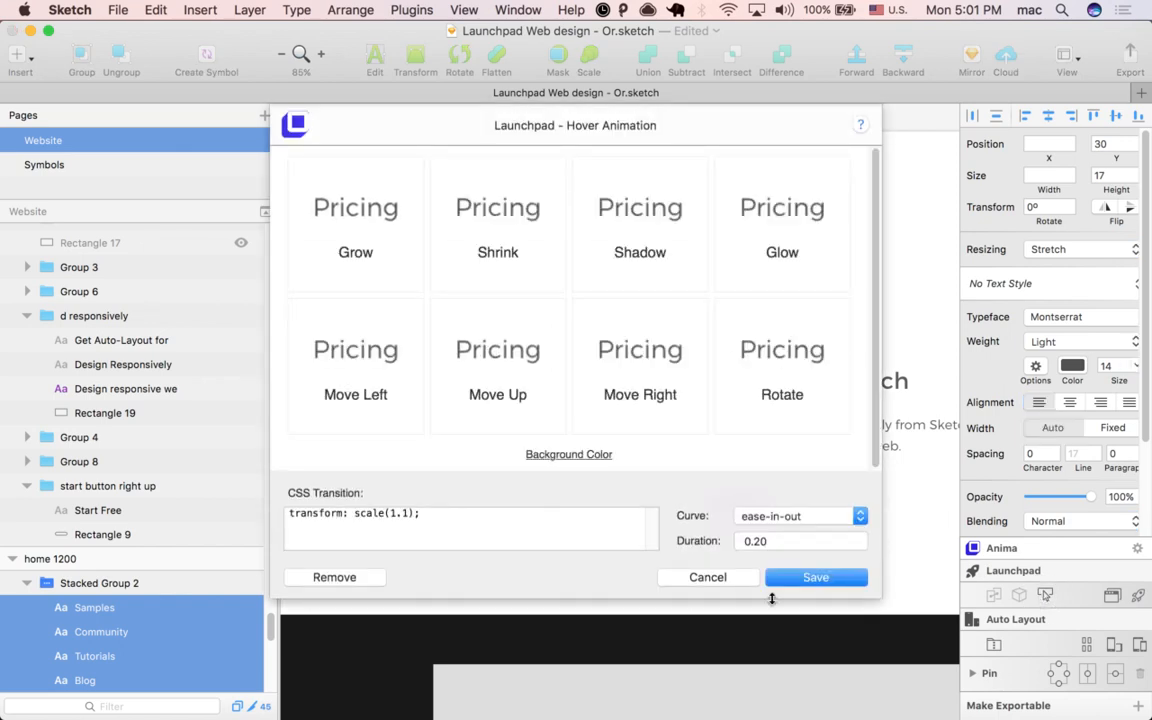
Step: Apply the Grow hover animation to all five navigation links through Pricing
left_click(815, 577)
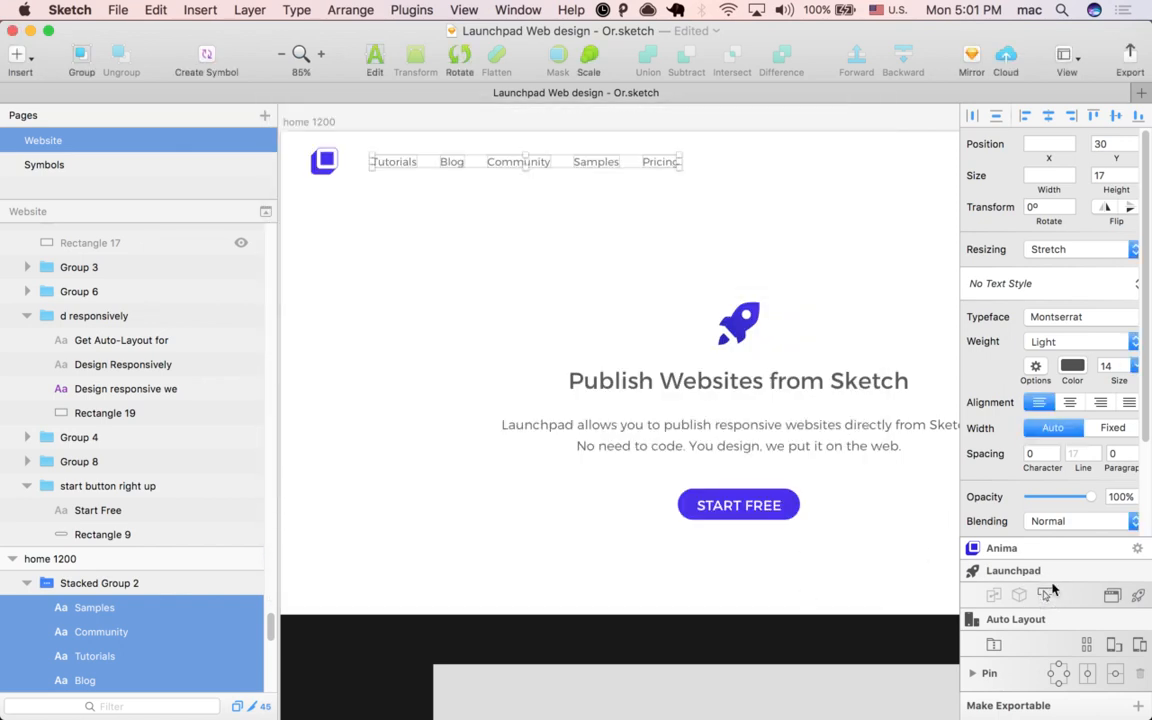
Step: Upload Launchpad website preview version 46 and open its preview link
left_click(1019, 594)
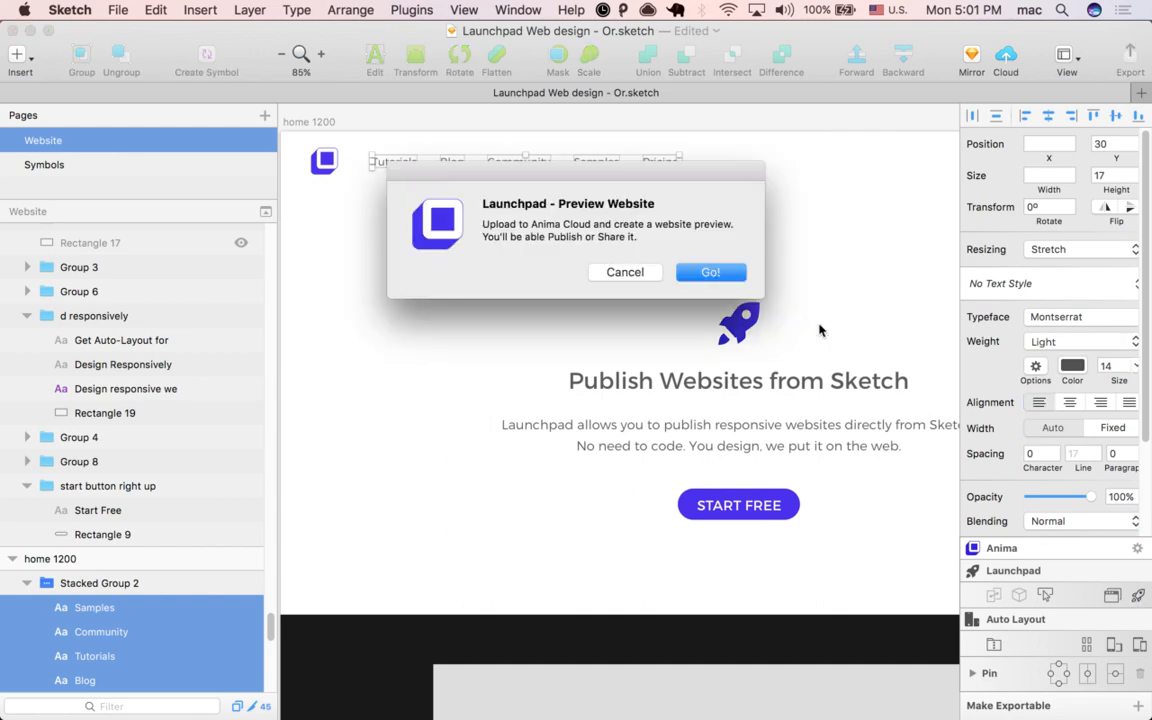
left_click(710, 272)
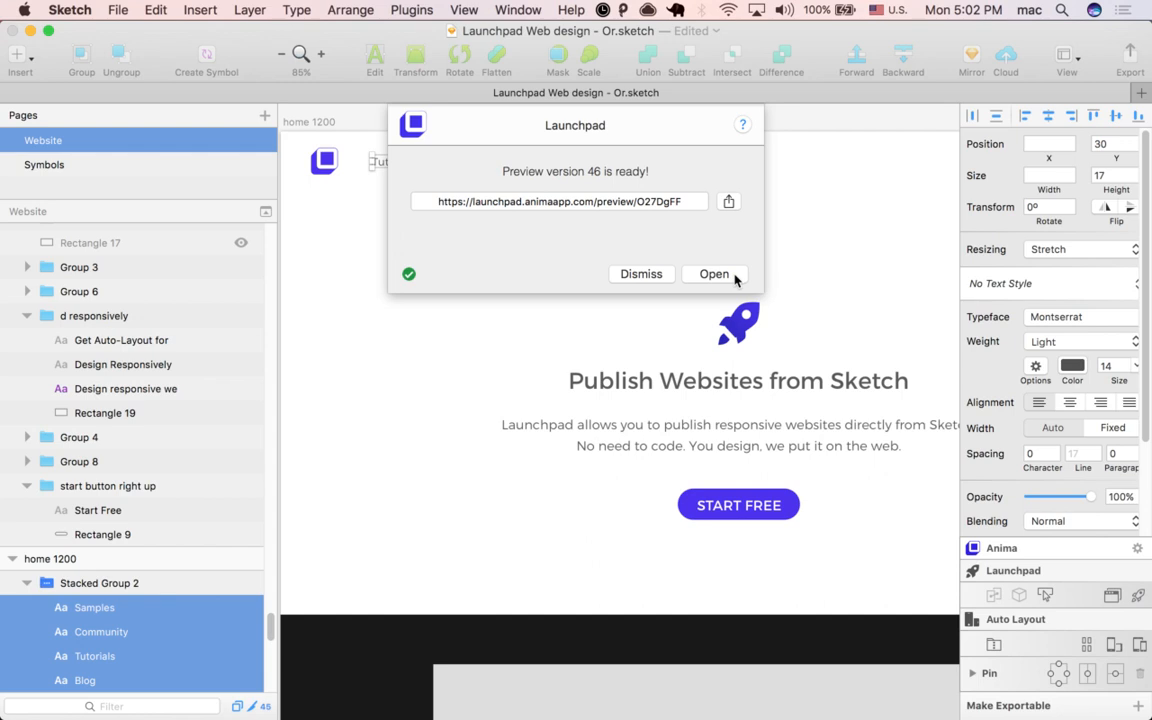
left_click(714, 273)
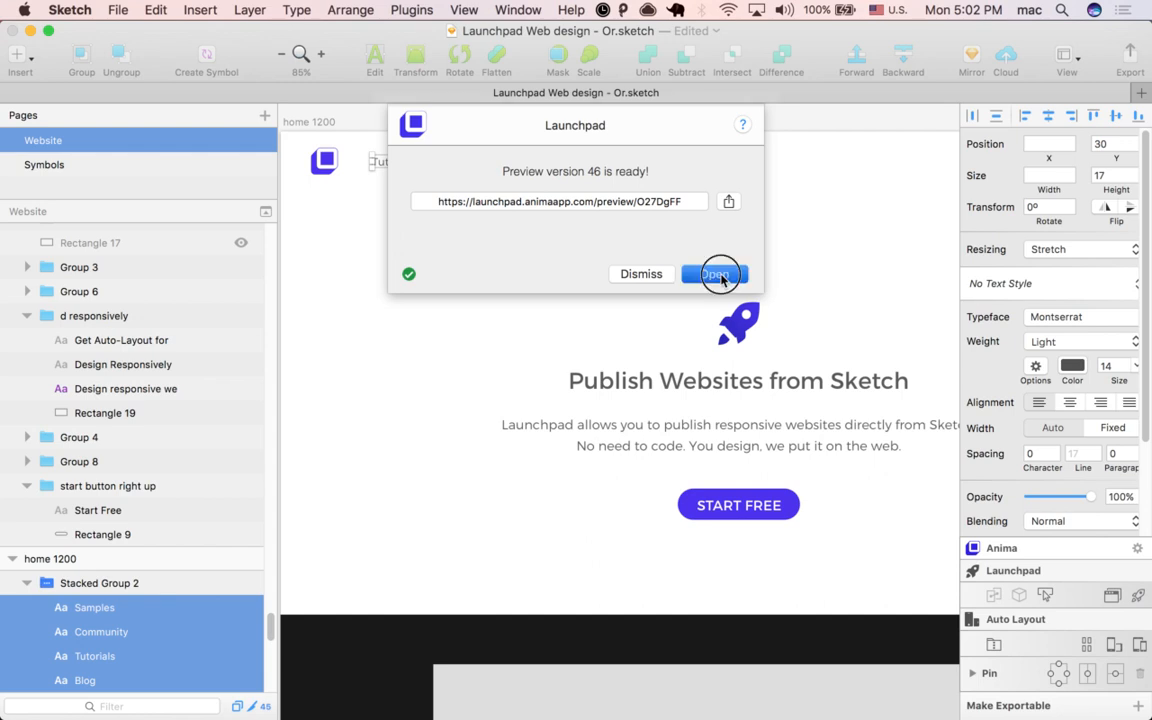
Step: Load the live preview home page in Chrome to check the menu hover growth
left_click(714, 273)
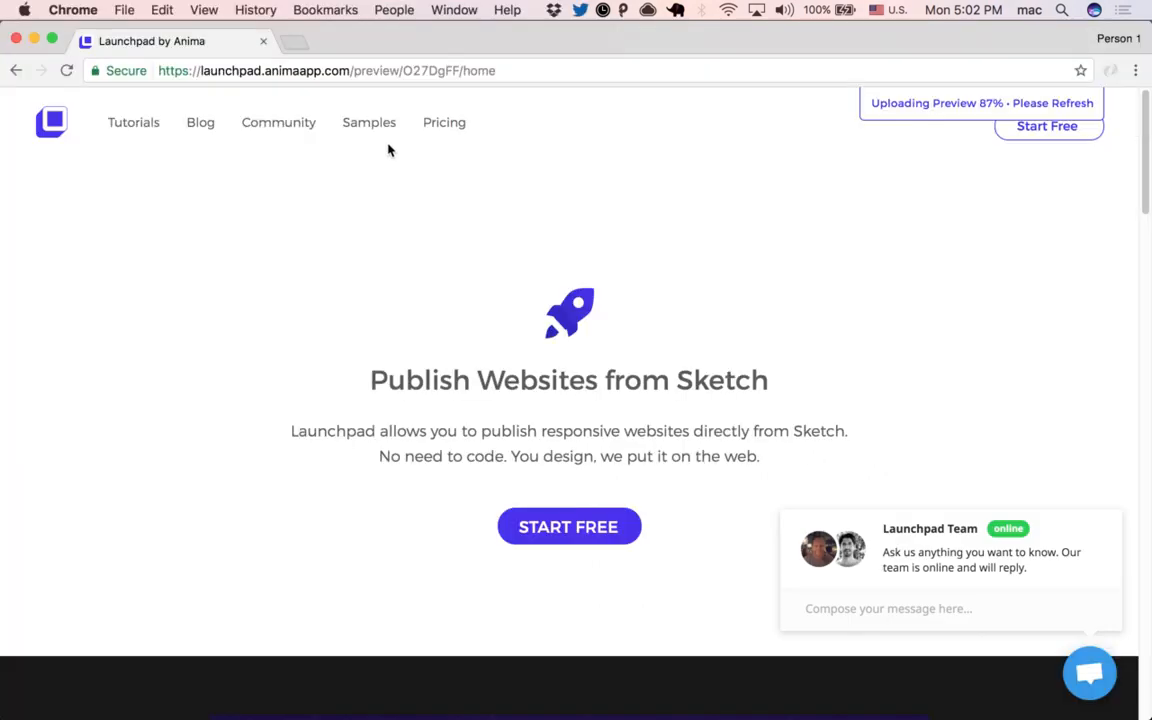
mouse_move(200, 122)
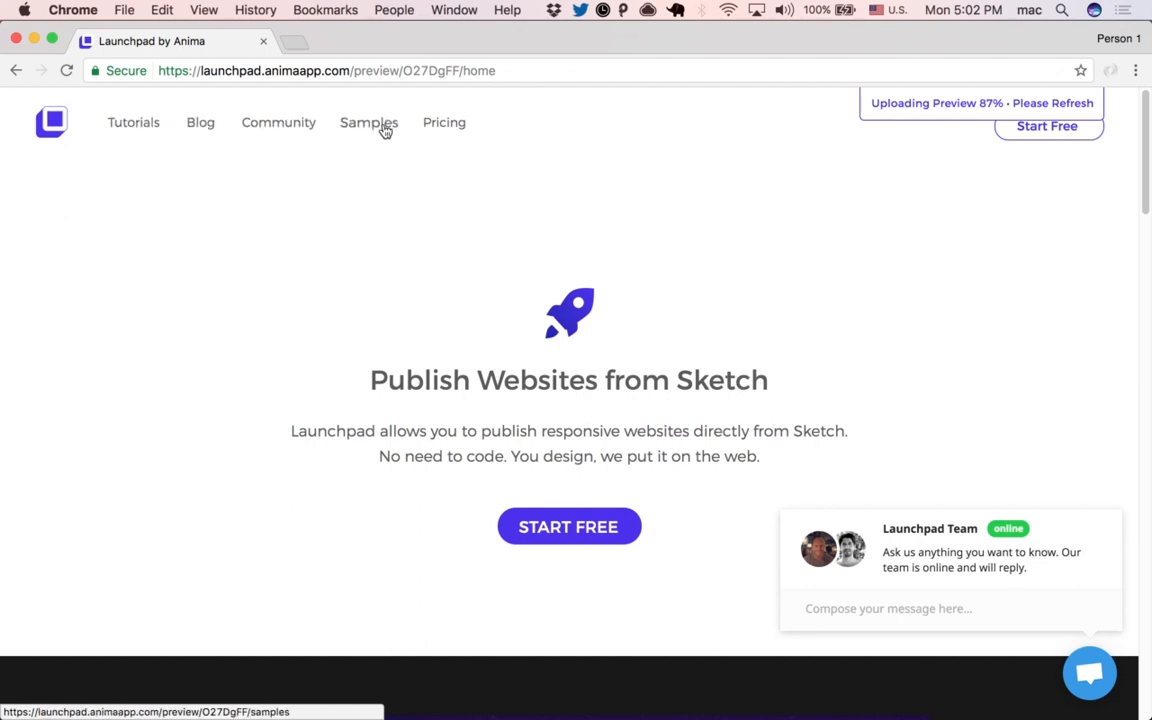
mouse_move(200, 122)
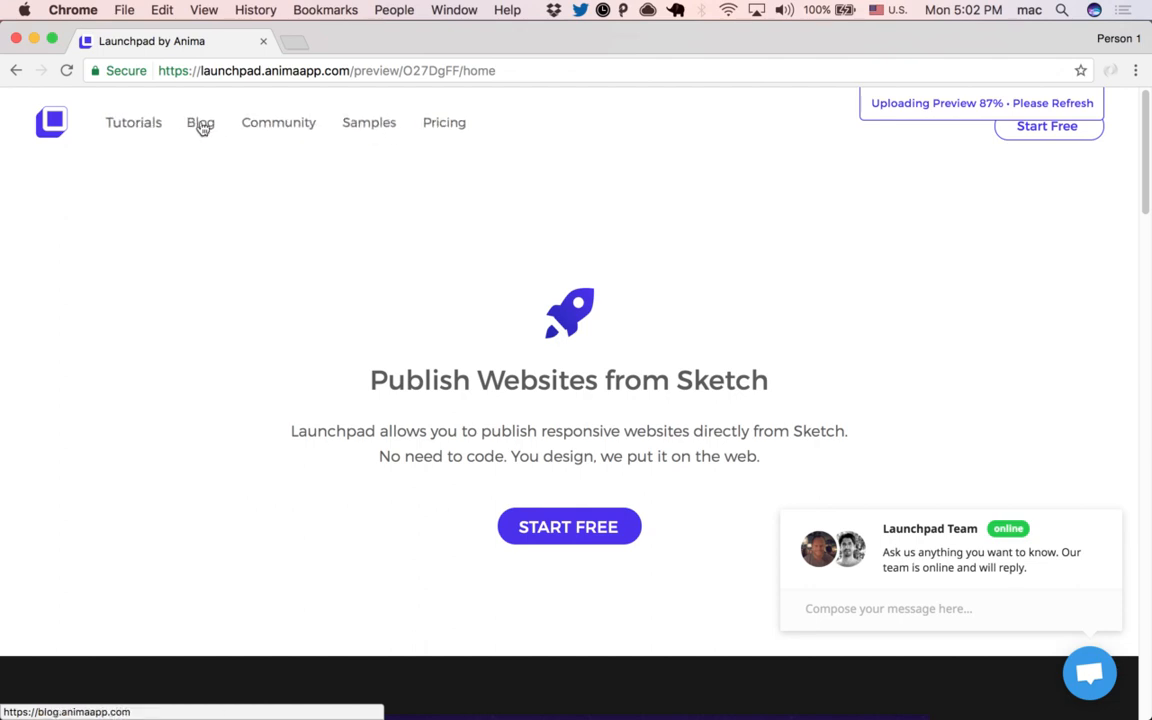